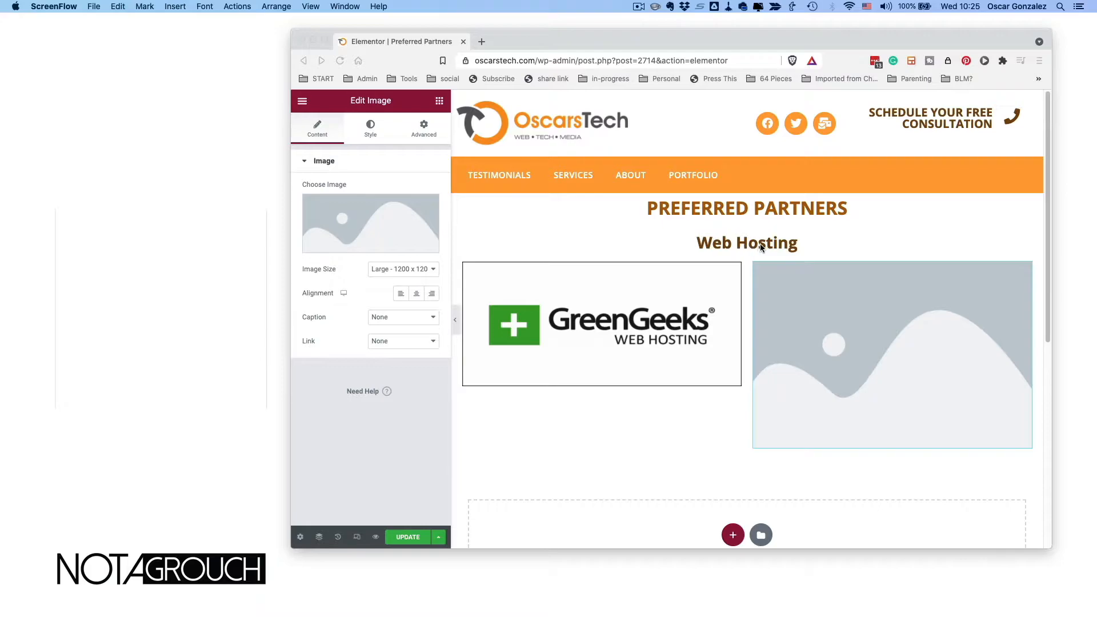
mouse_move(603, 323)
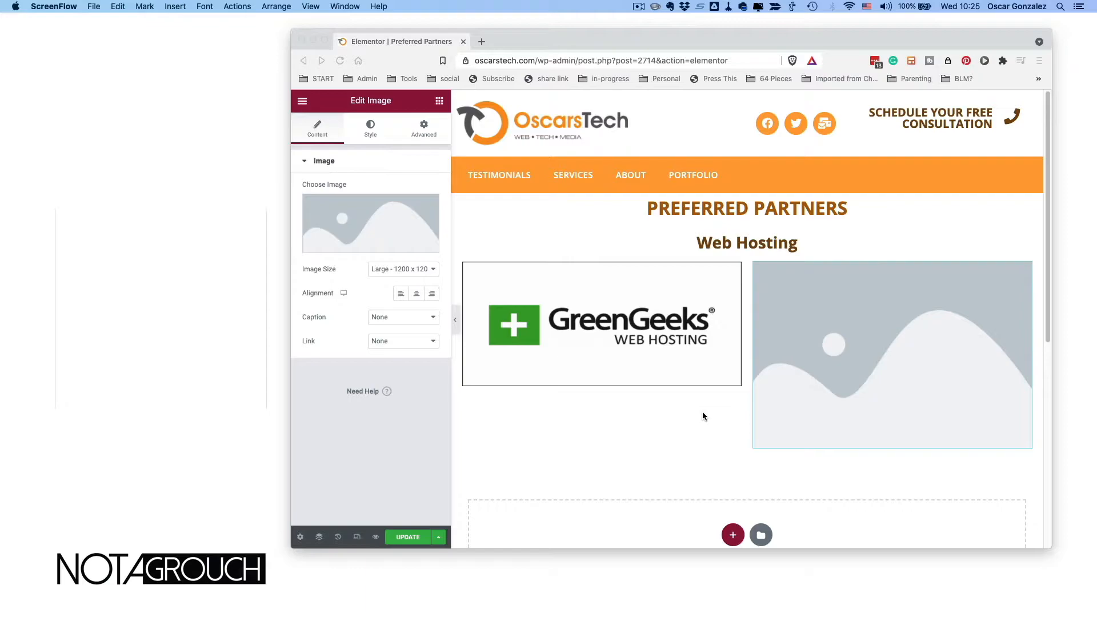
Scroll down to the two-column section holding the GreenGeeks logo
scroll("down", 3)
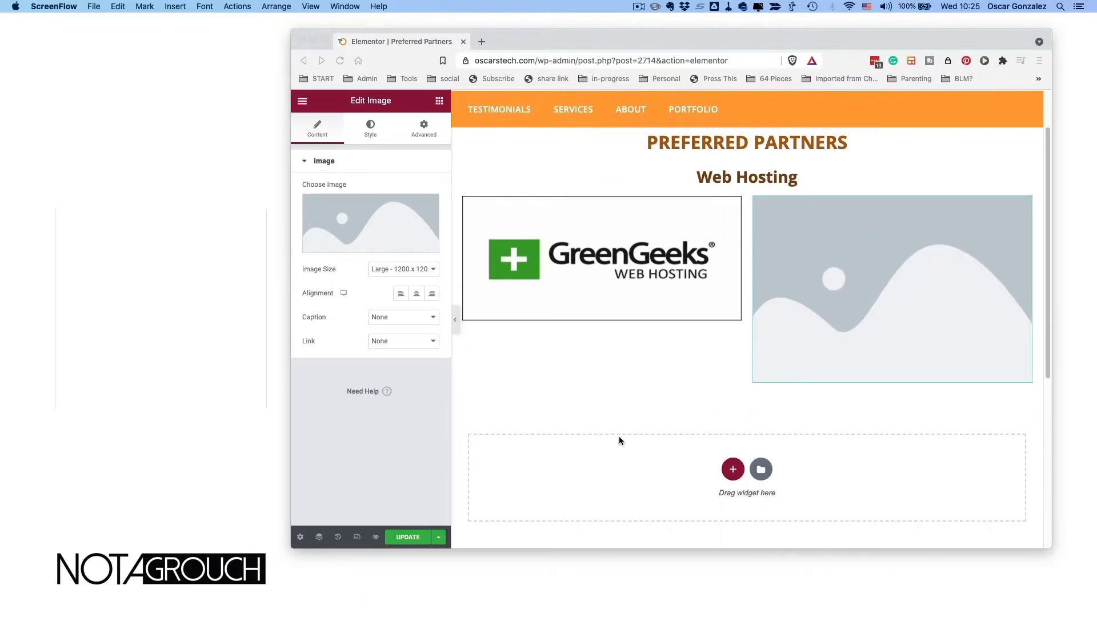
mouse_move(293, 548)
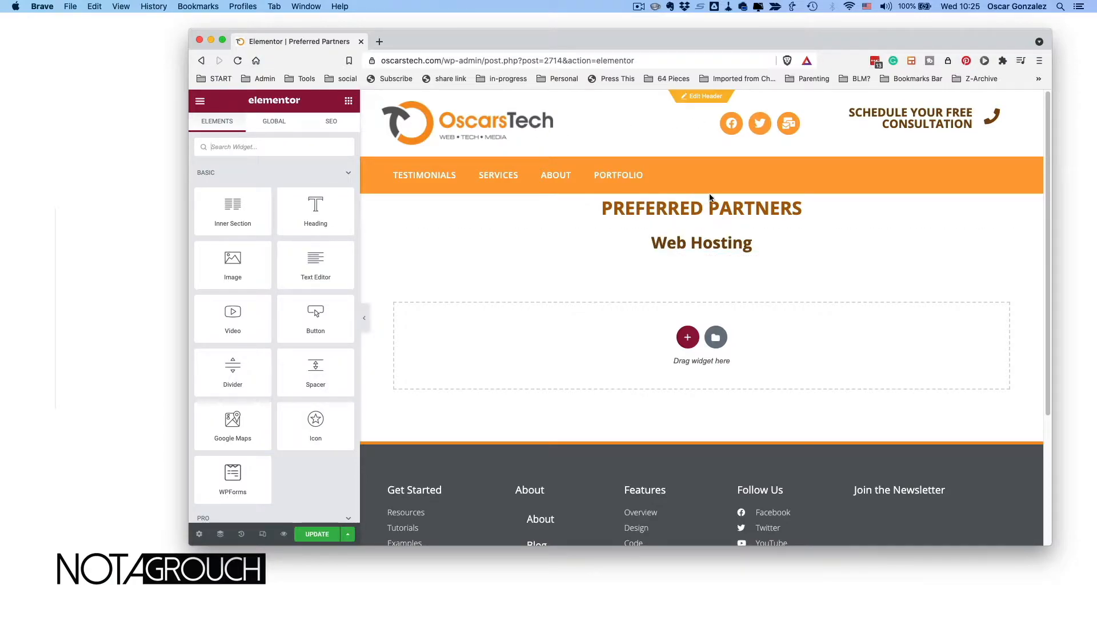
Add a new section with two equal columns and return to the widgets list
left_click(700, 242)
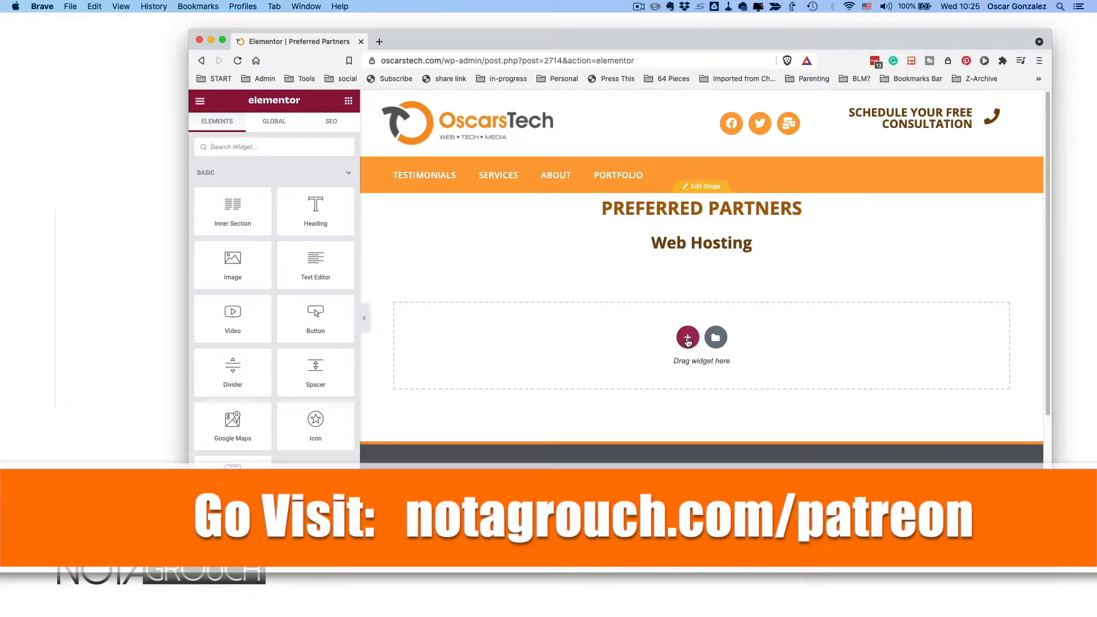
left_click(687, 337)
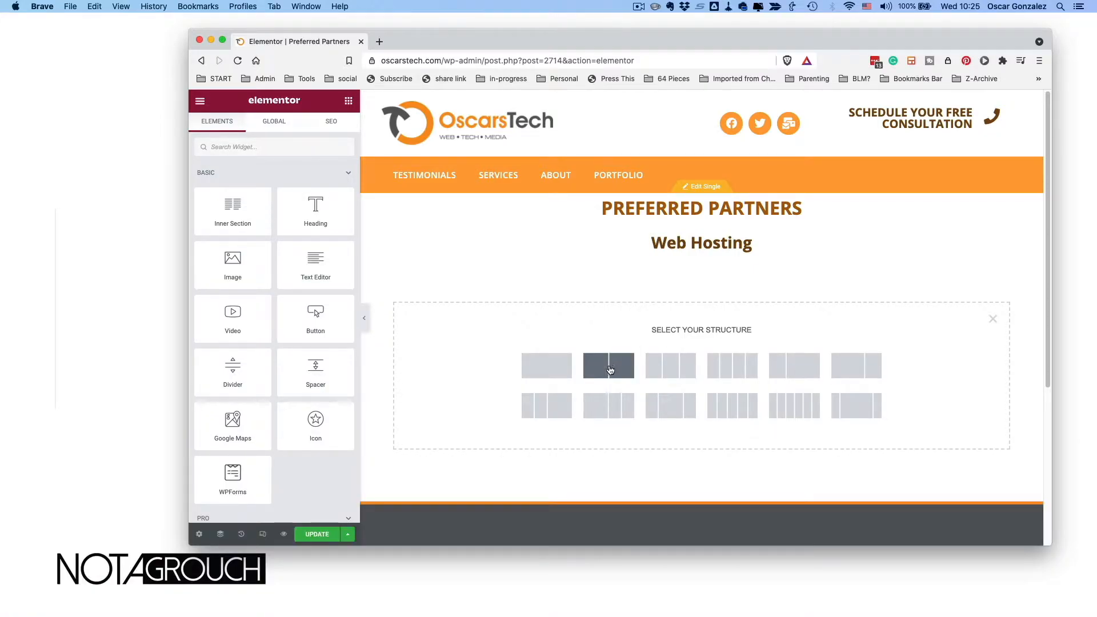
left_click(608, 365)
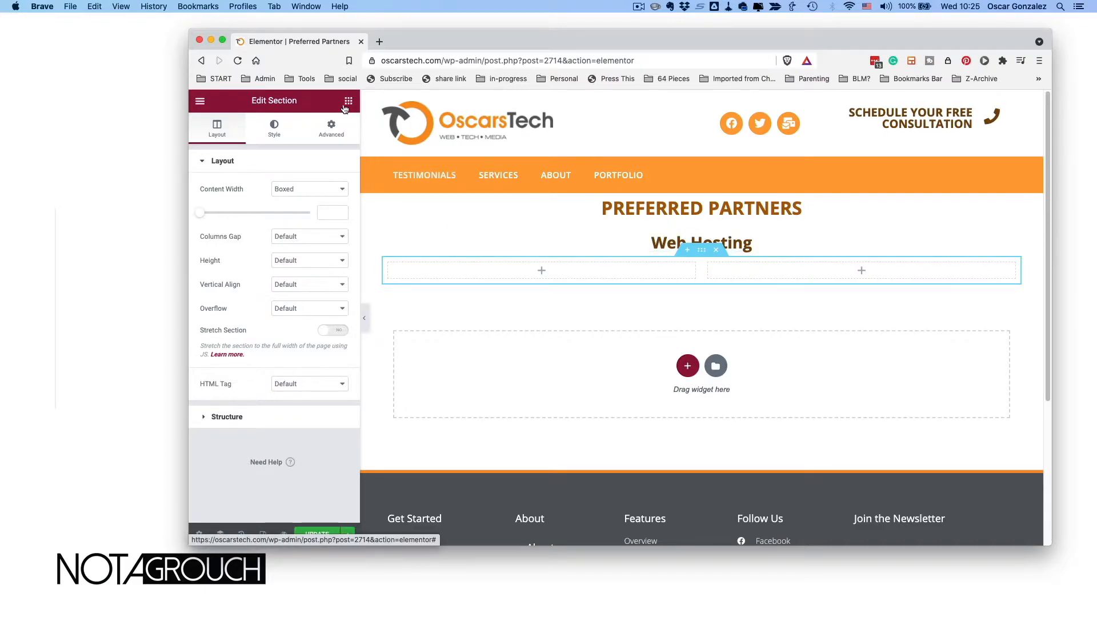
left_click(349, 101)
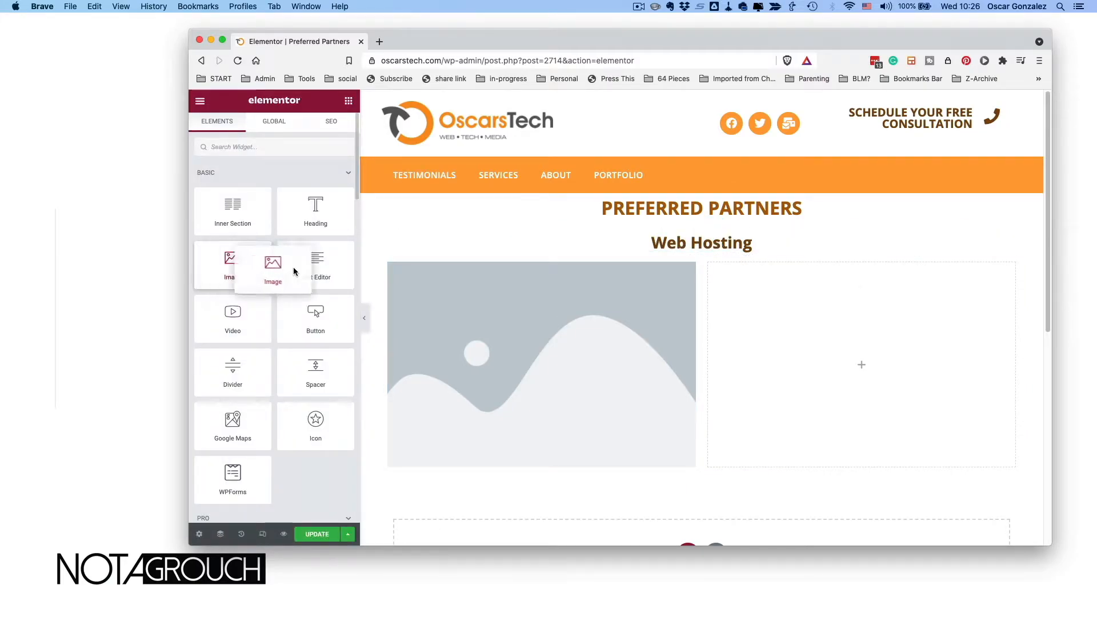
Insert greengeeks.png from the Media Library as the left-column image and add an image to the right column
left_click_drag(272, 264, 861, 365)
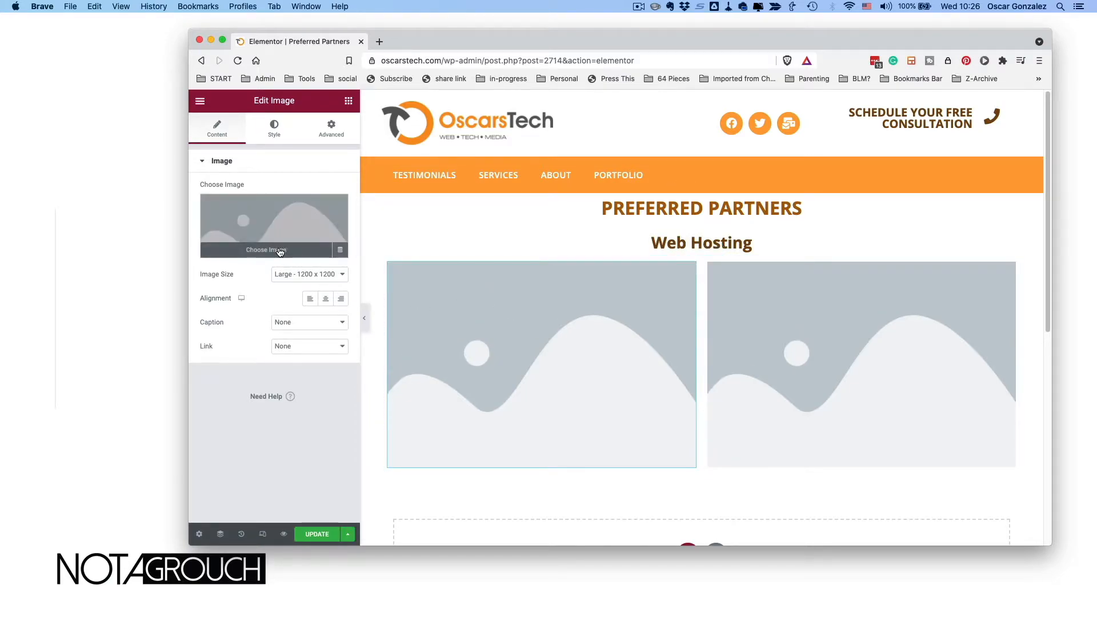
left_click(264, 250)
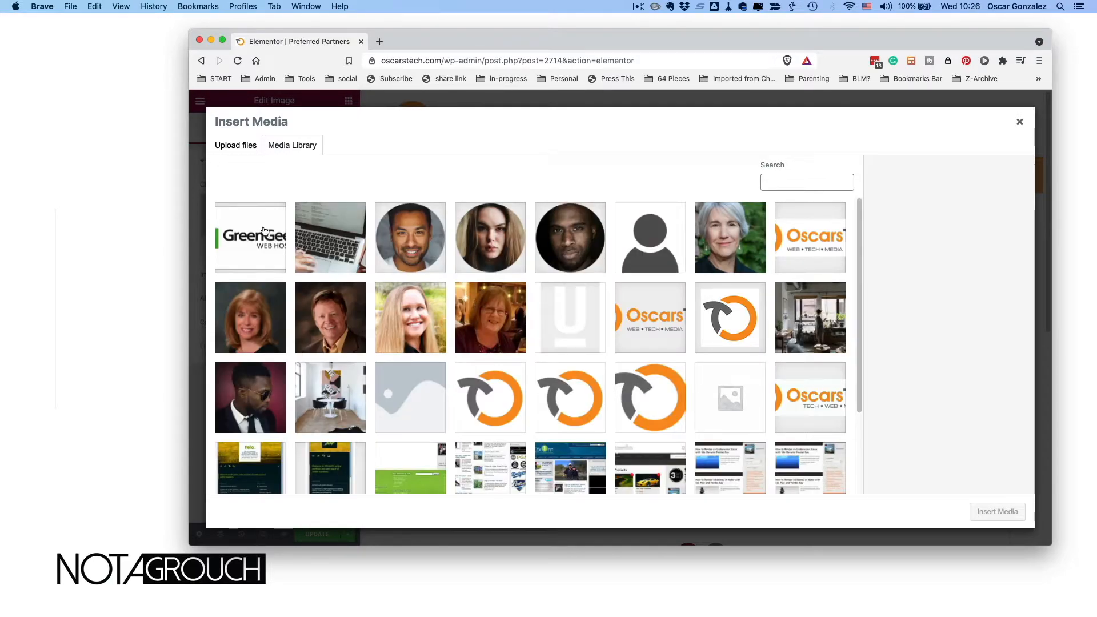
left_click(250, 238)
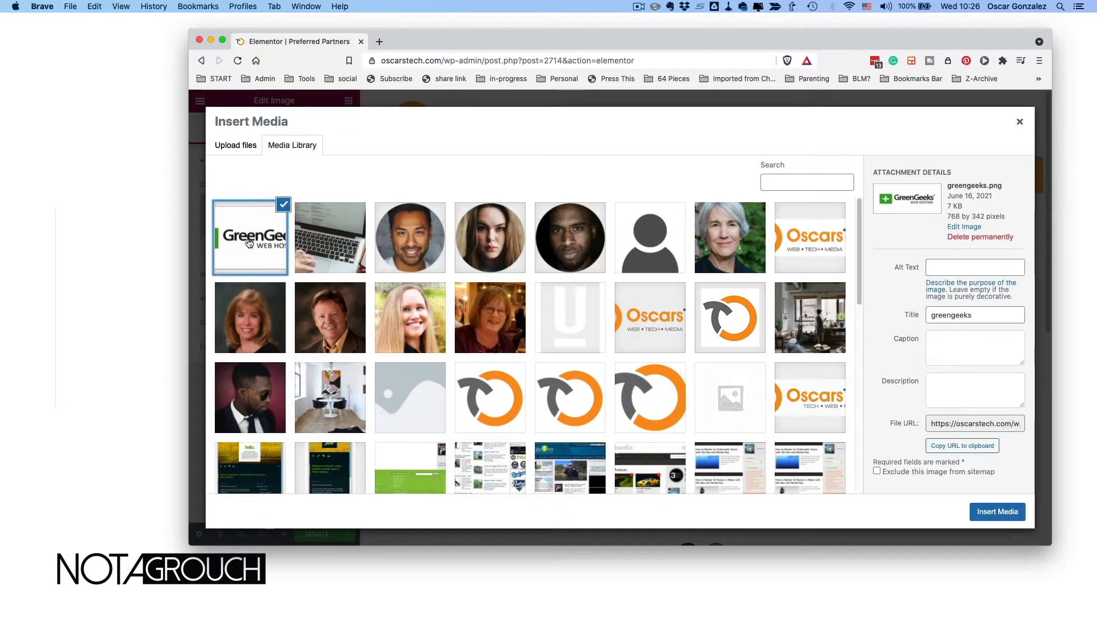
left_click(997, 513)
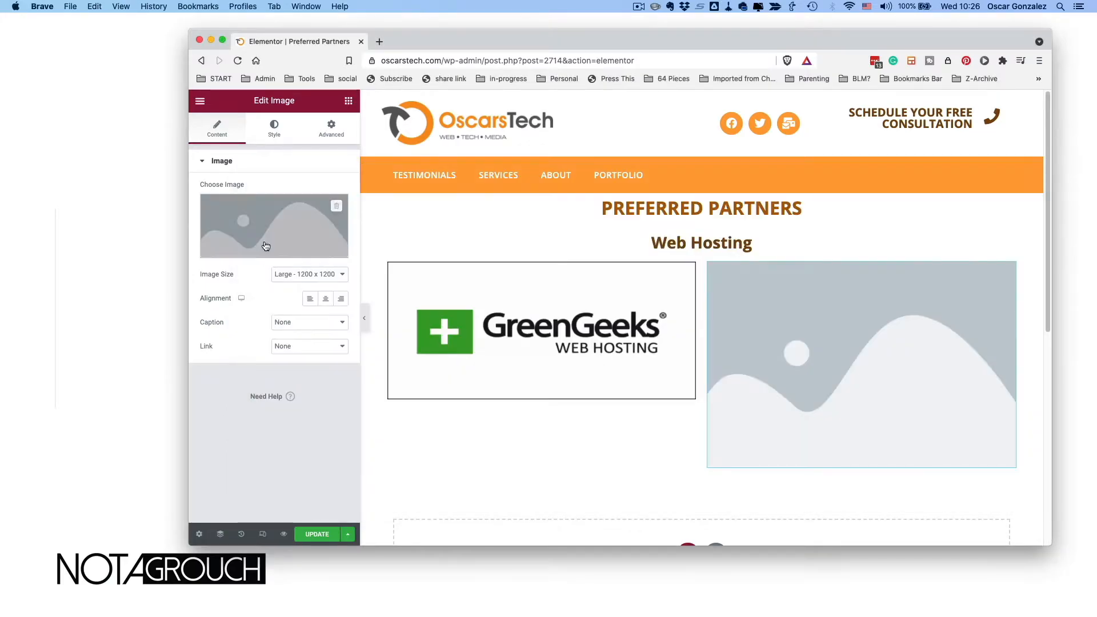
left_click(862, 364)
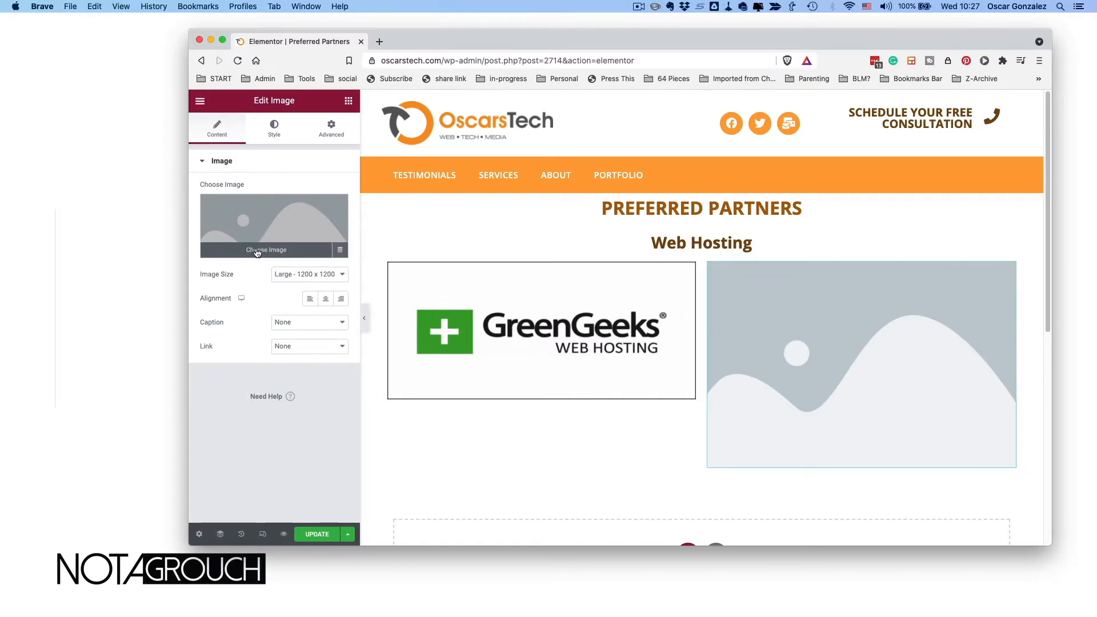
Upload wpe_social.png from Finder and insert it as the right-column image
left_click(265, 250)
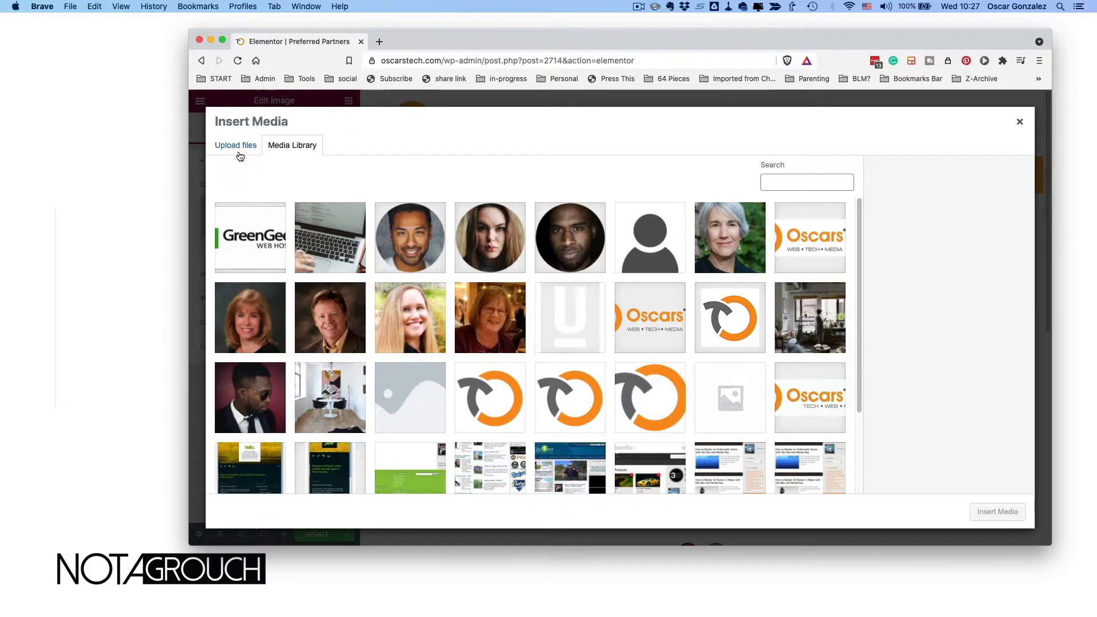
left_click(235, 145)
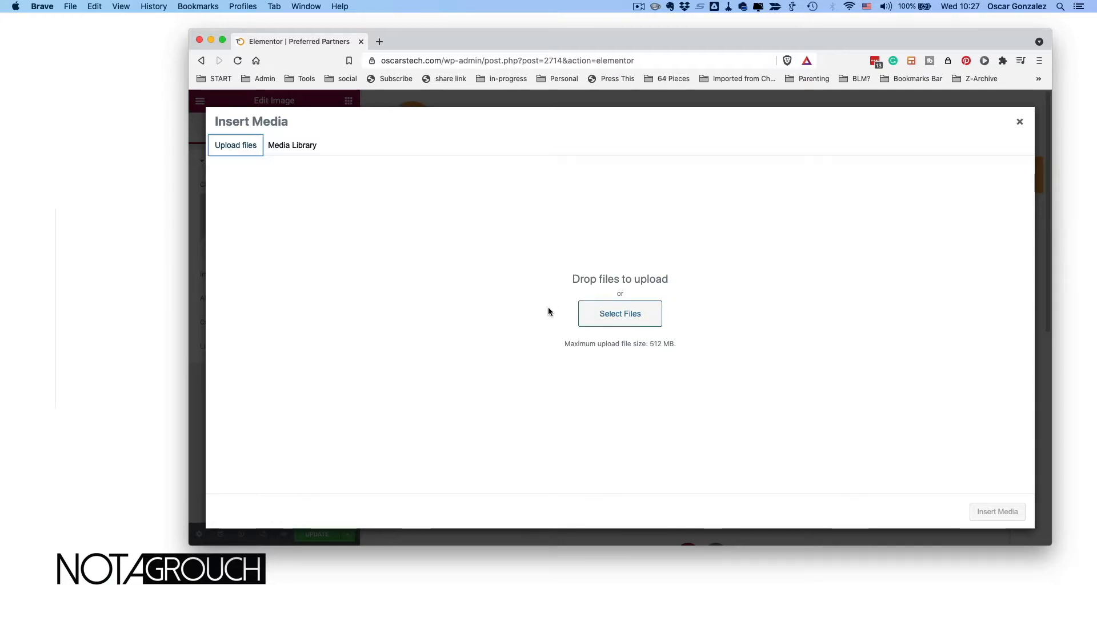
left_click(620, 313)
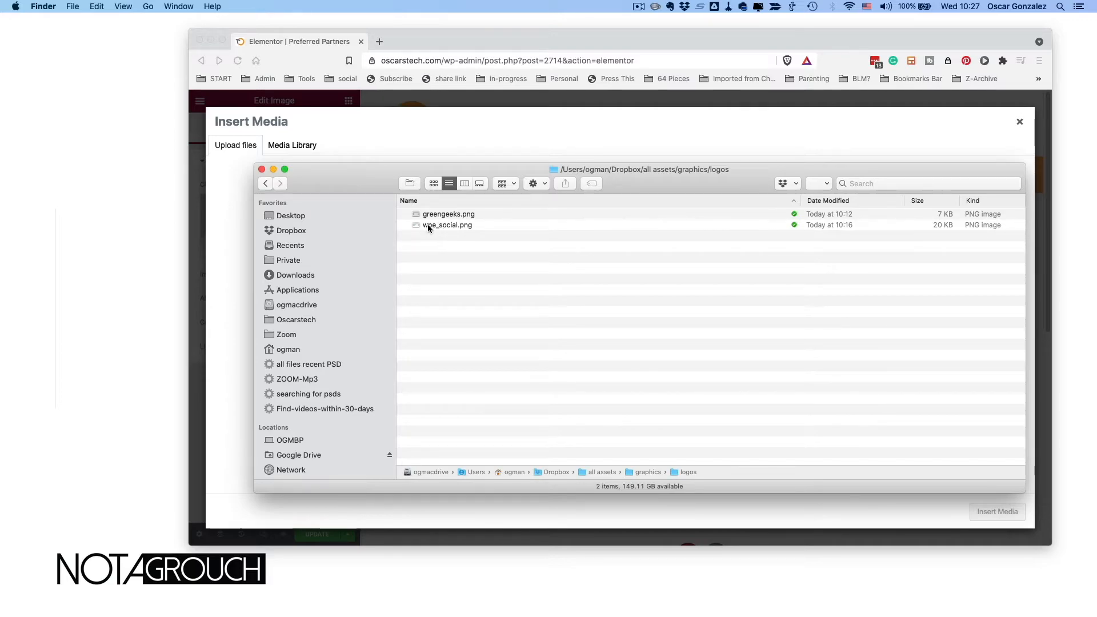
left_click(447, 225)
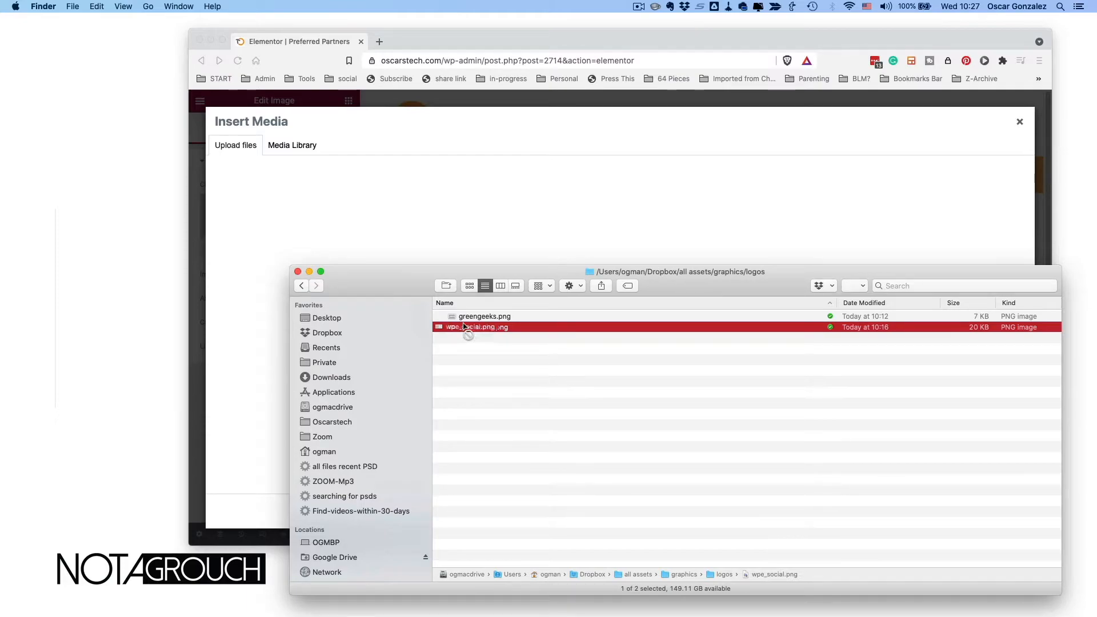
left_click_drag(478, 327, 455, 224)
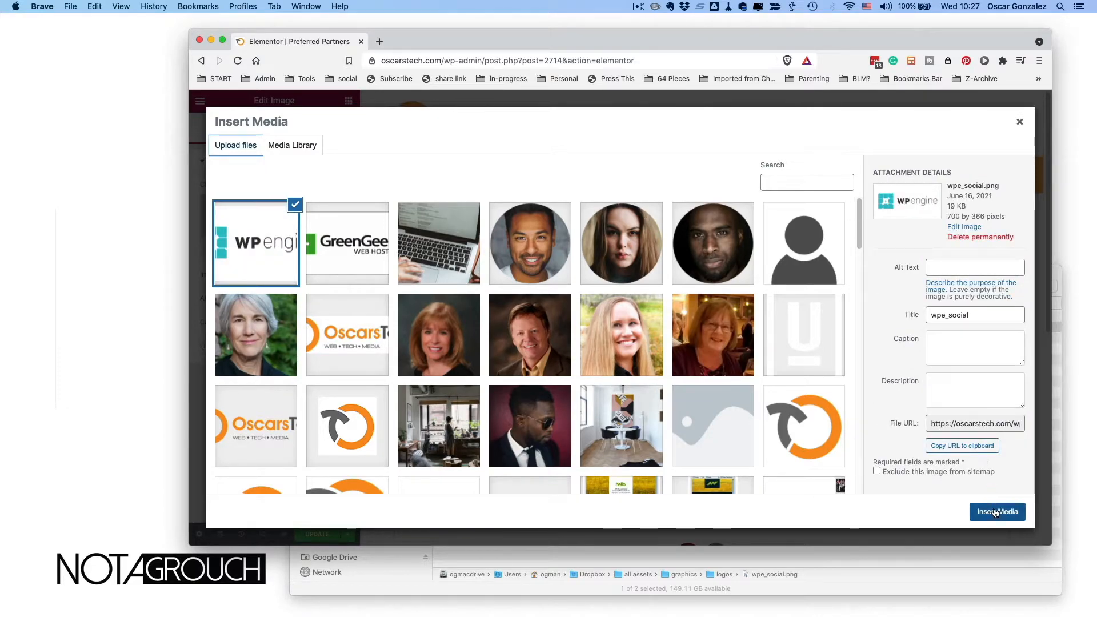
left_click(997, 512)
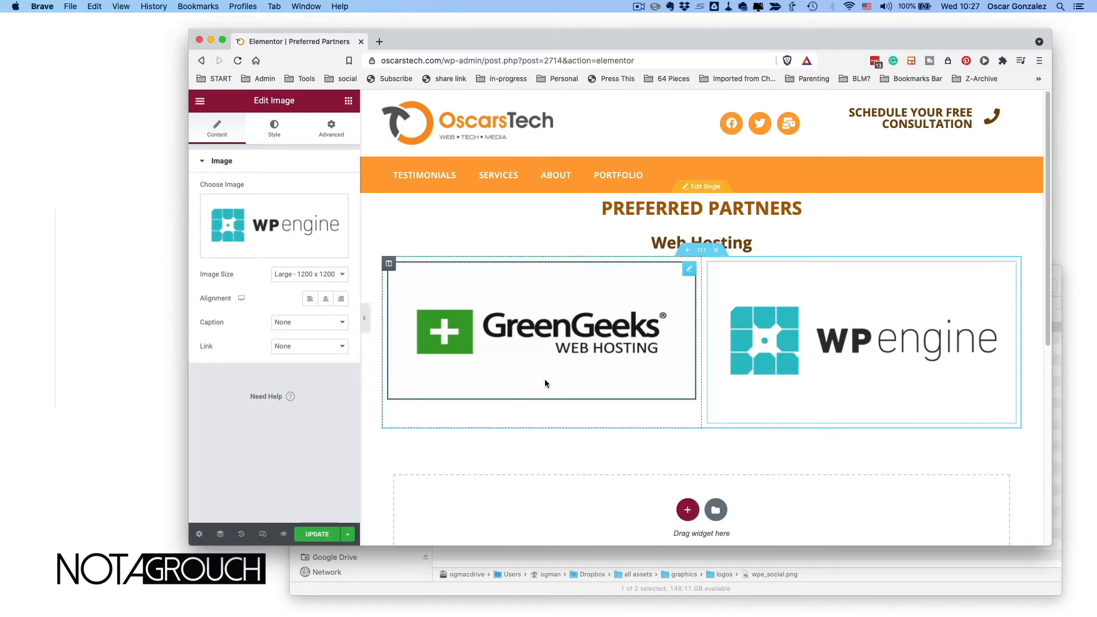
Select the GreenGeeks logo and show its Link choices in the Content settings
left_click(315, 534)
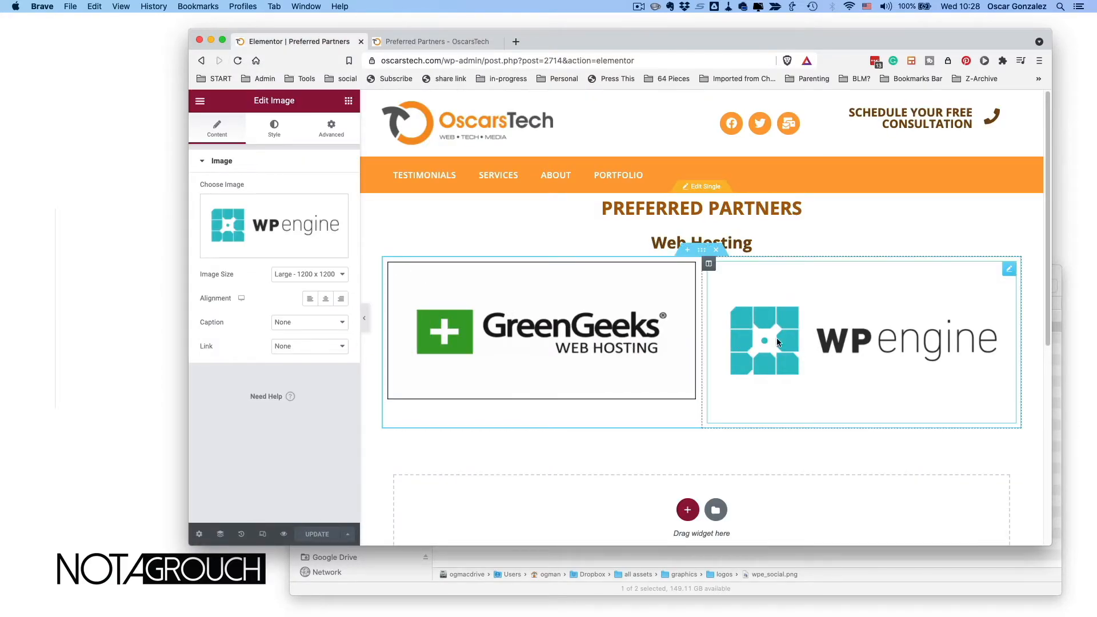
left_click(540, 332)
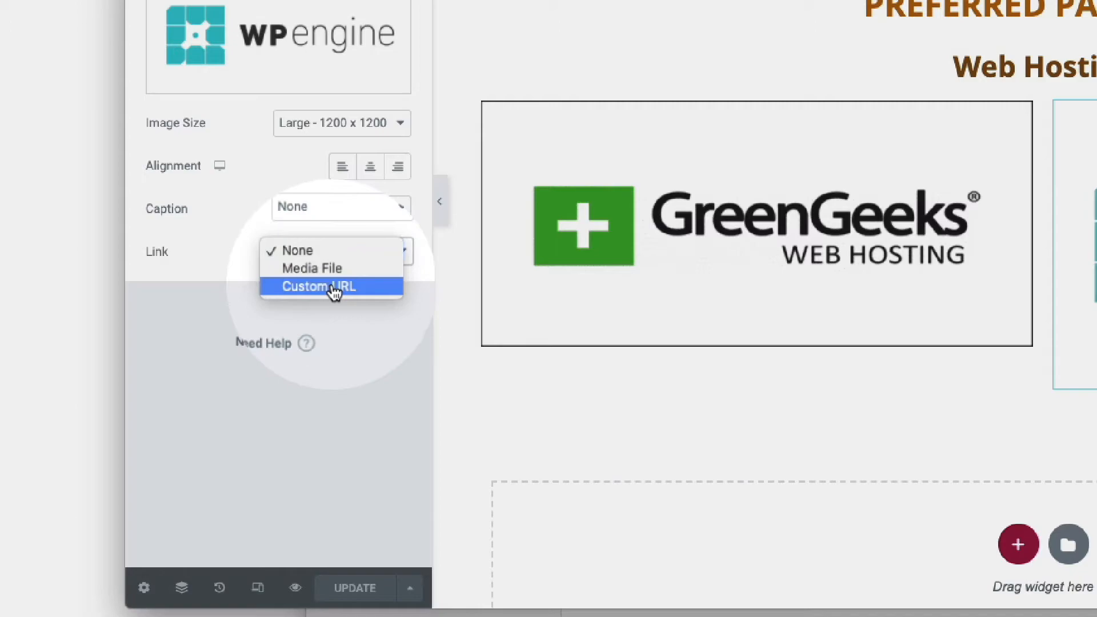
left_click(320, 286)
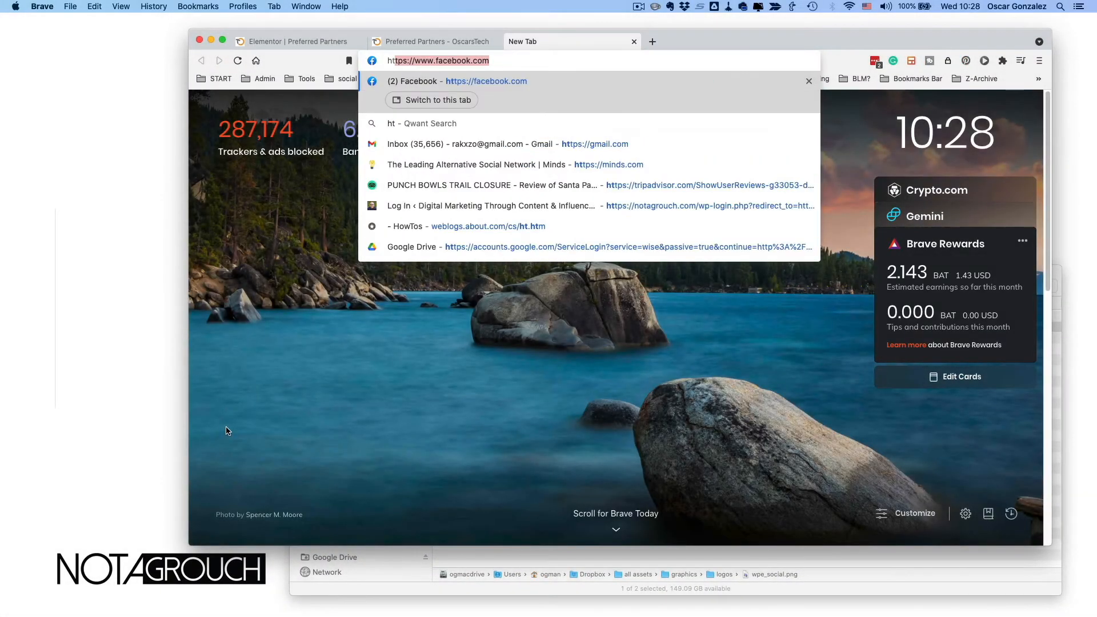
type("https://gre")
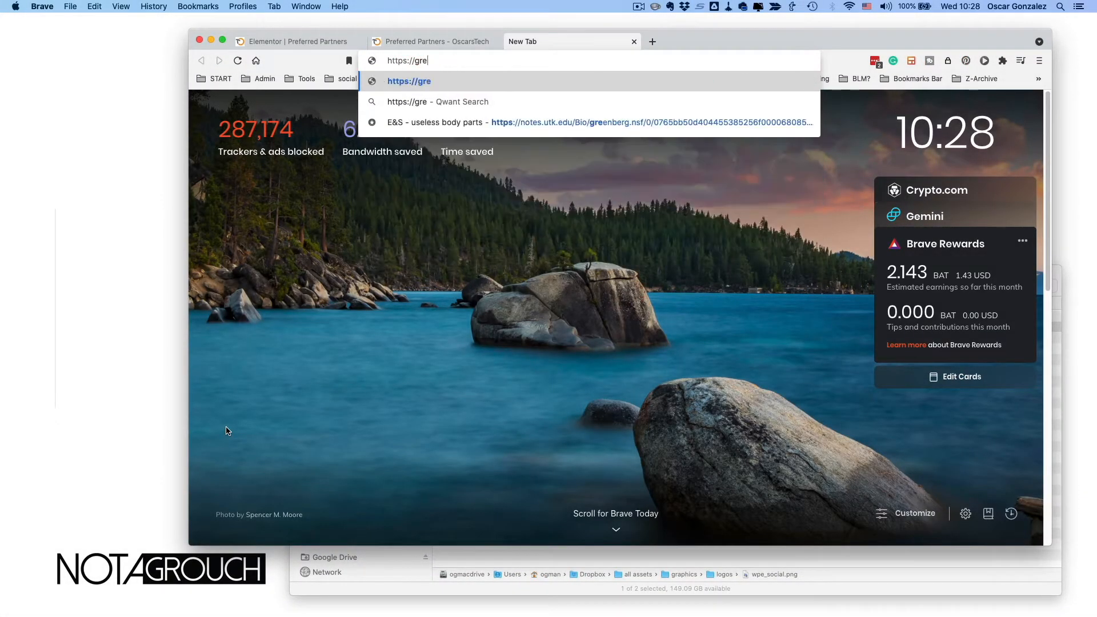
type("engeeks.com")
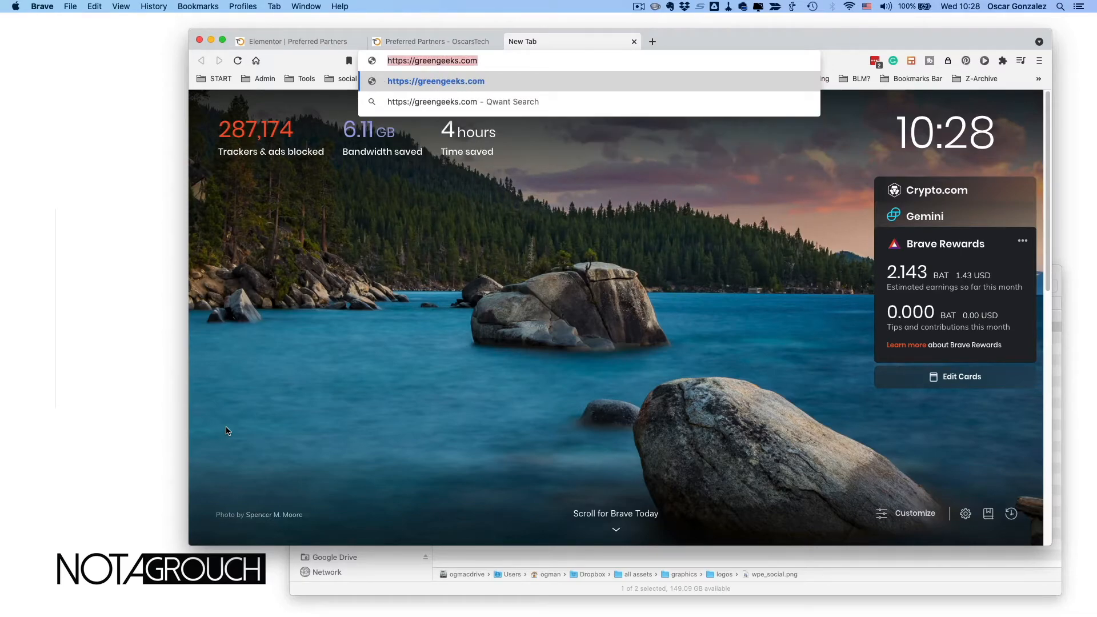
left_click(294, 41)
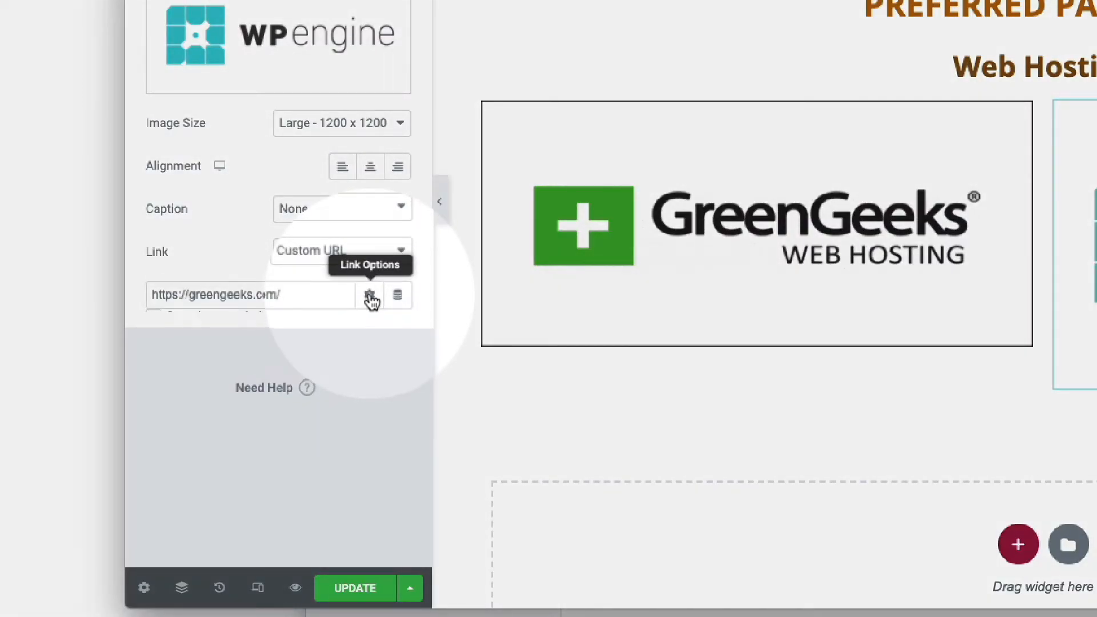
left_click(369, 295)
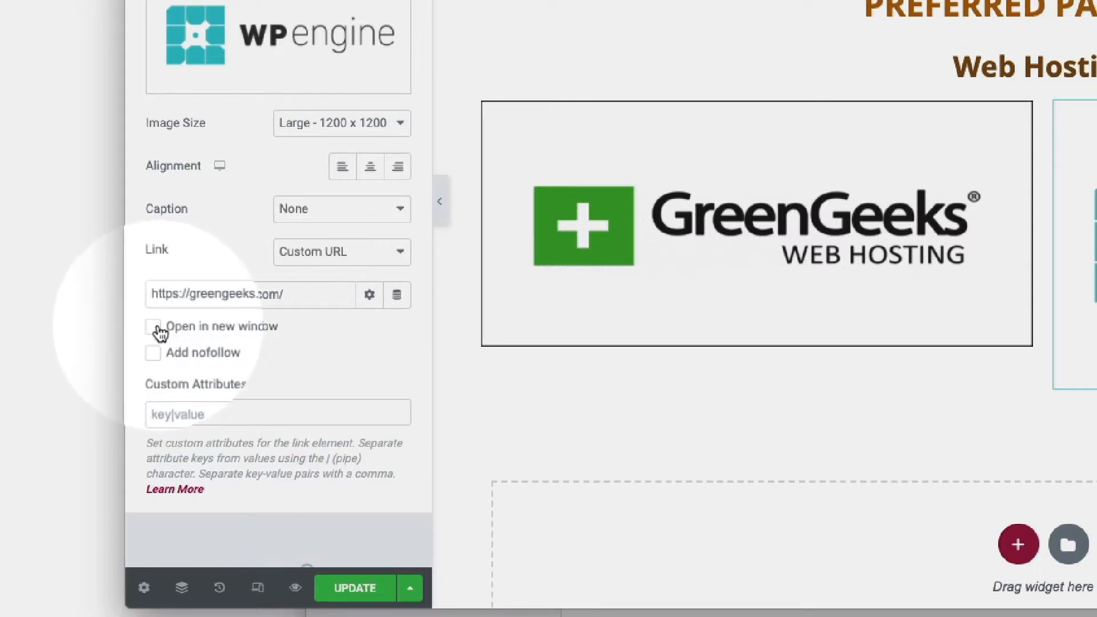
left_click(153, 327)
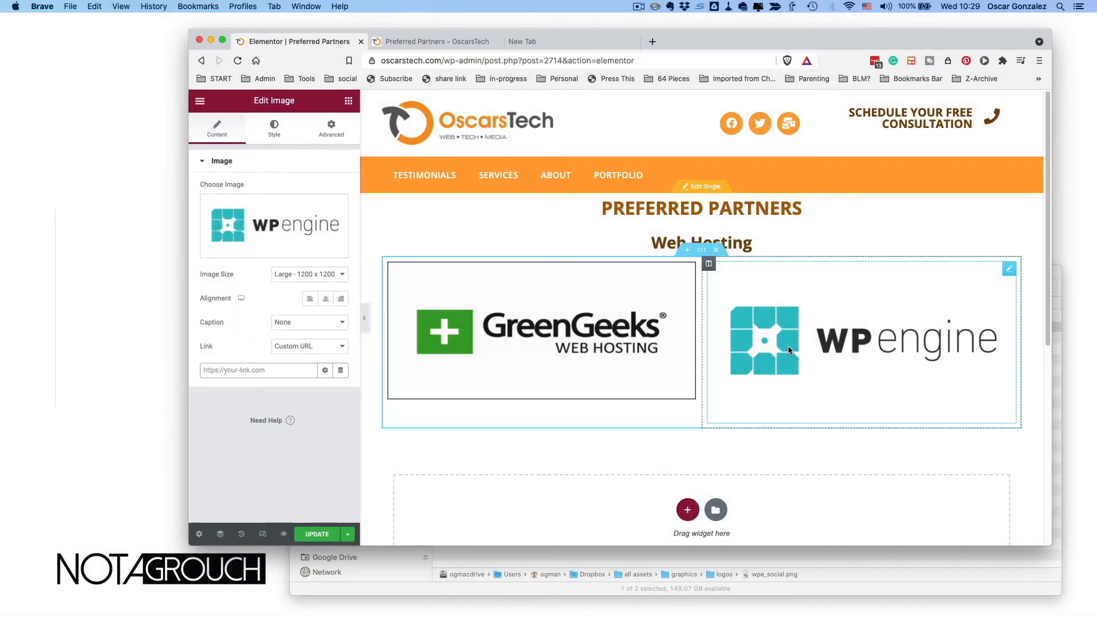
mouse_move(875, 348)
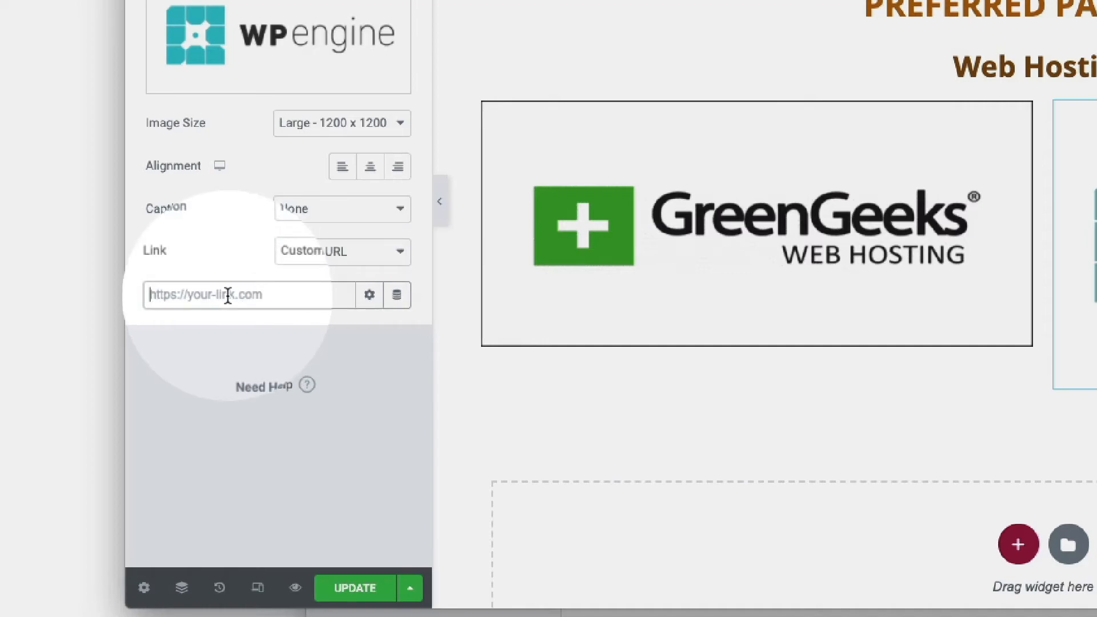
type("http")
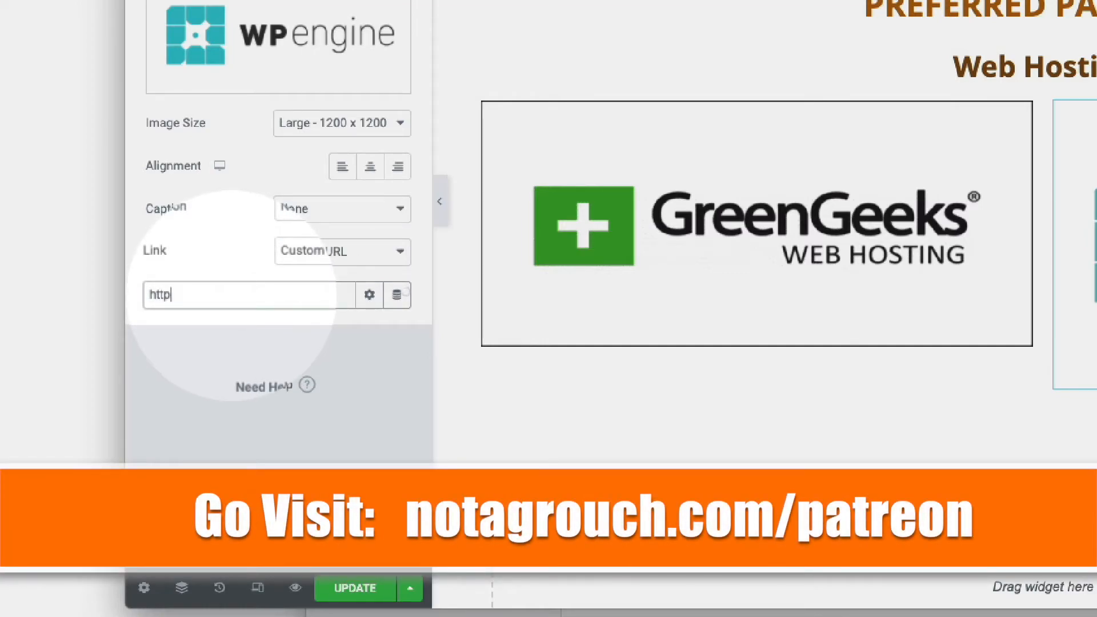
type("https://wpengine.com/")
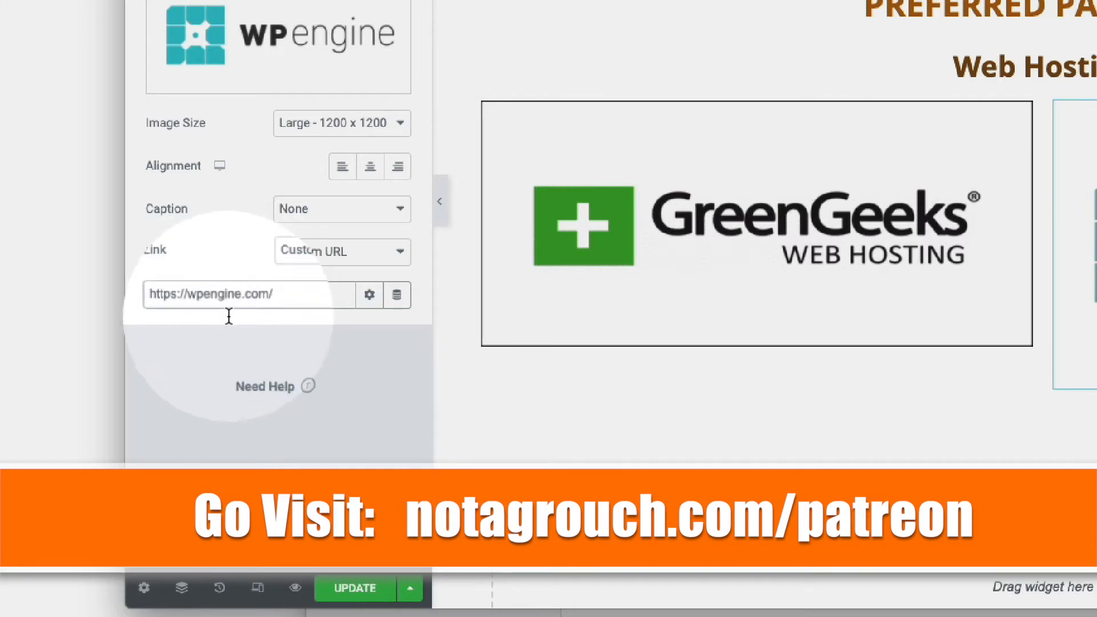
left_click(151, 326)
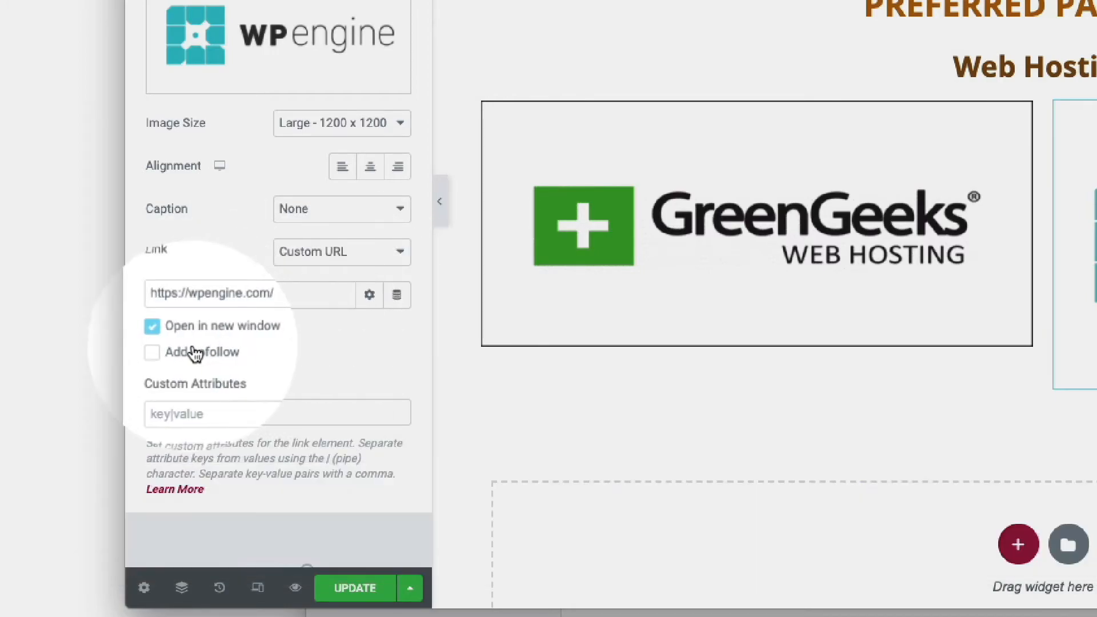
left_click(151, 352)
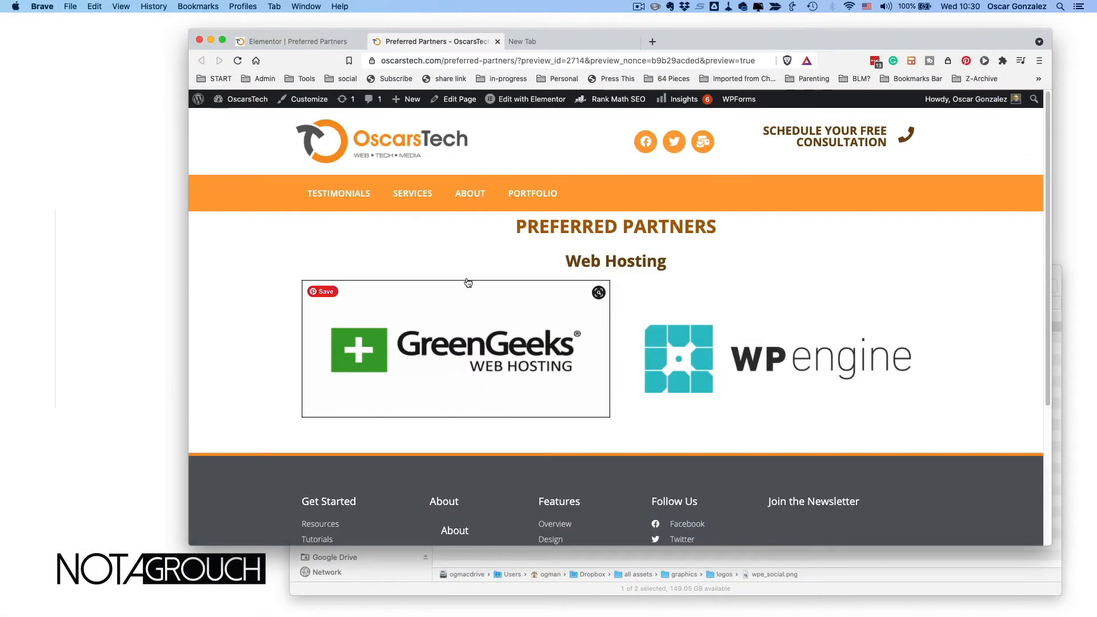
mouse_move(727, 329)
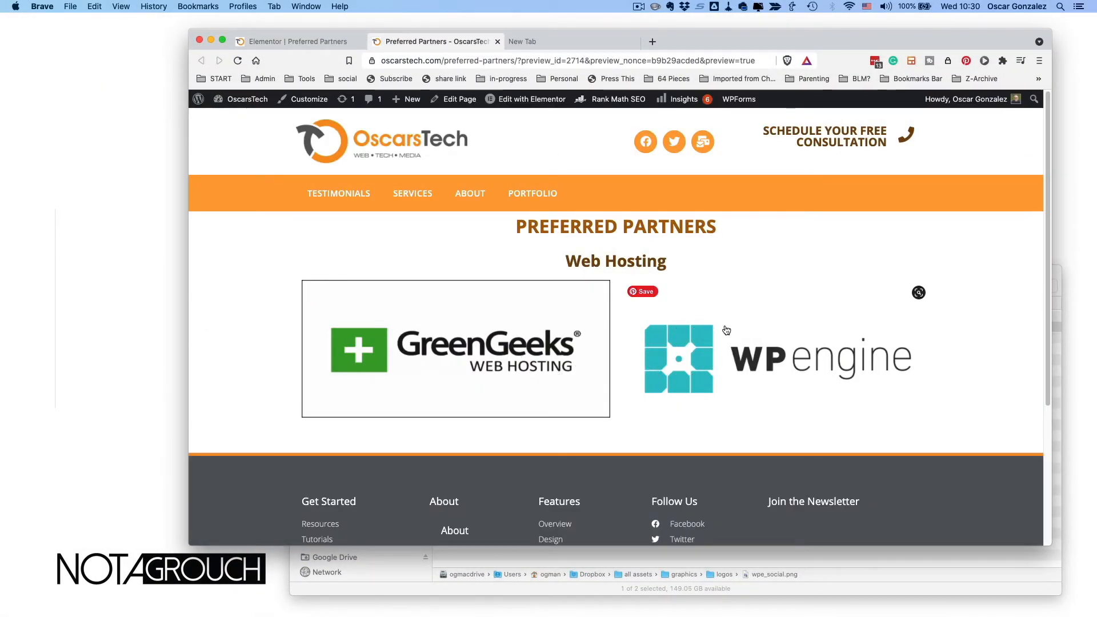
mouse_move(498, 363)
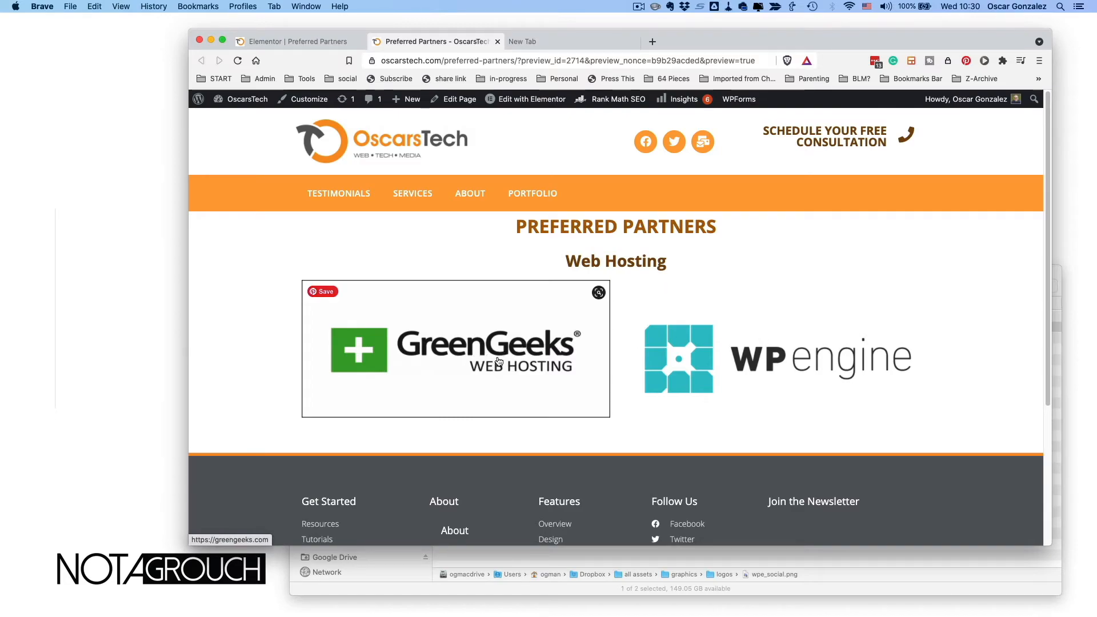
left_click(455, 350)
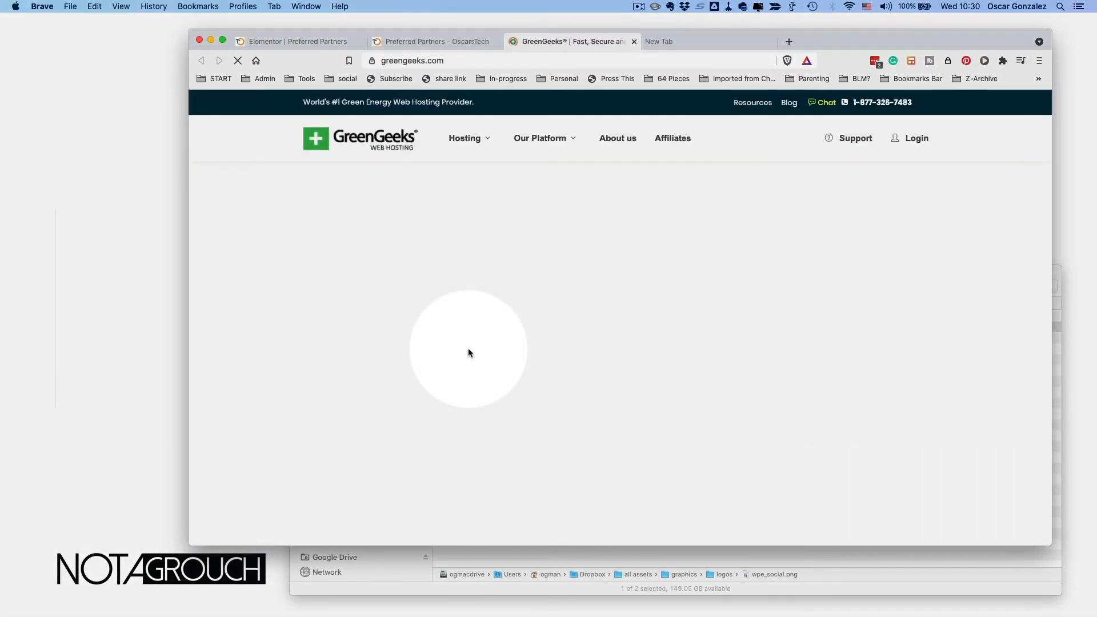
left_click(435, 41)
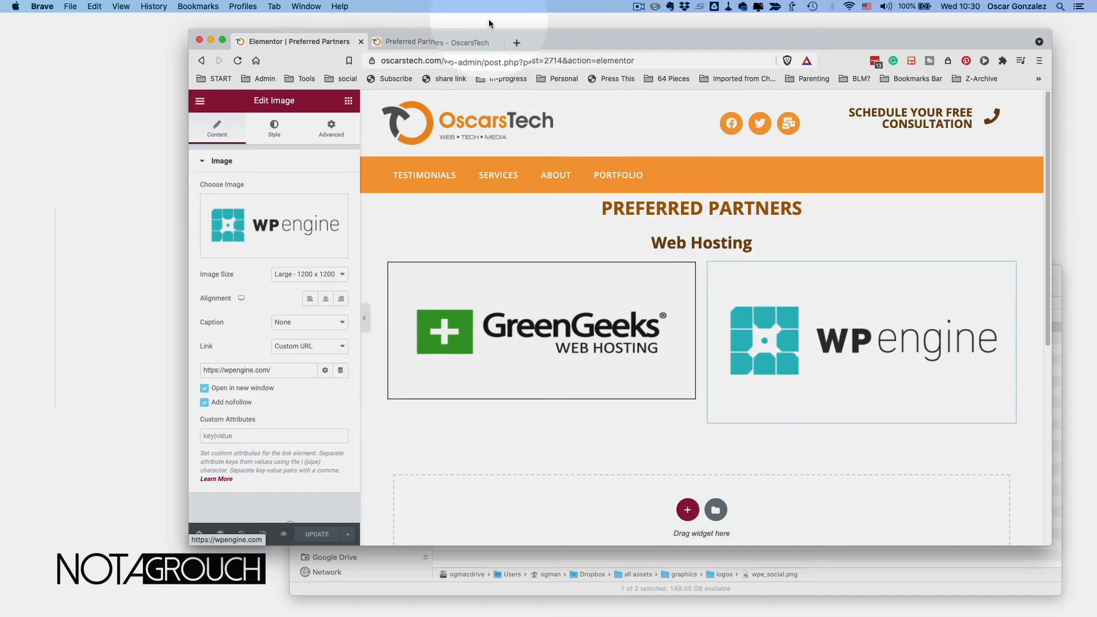
left_click(435, 41)
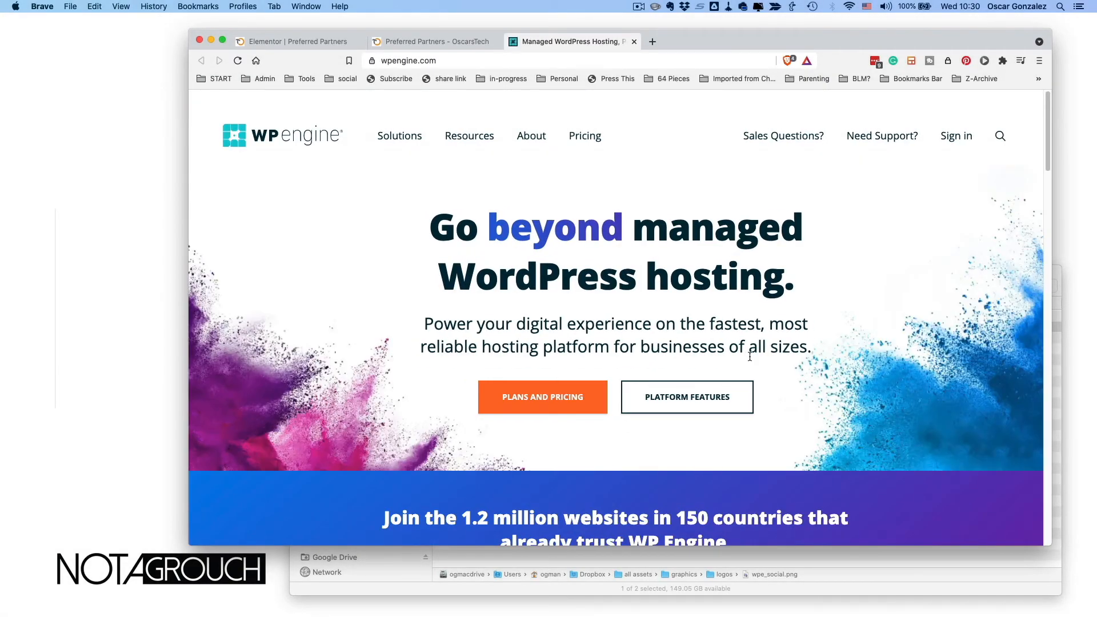
left_click(432, 41)
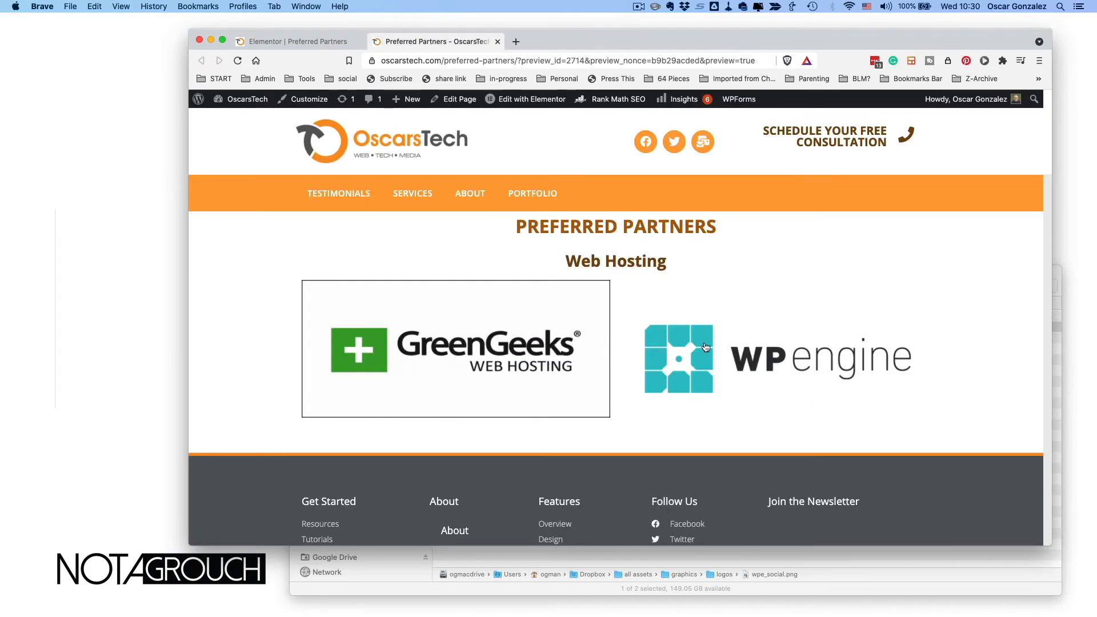